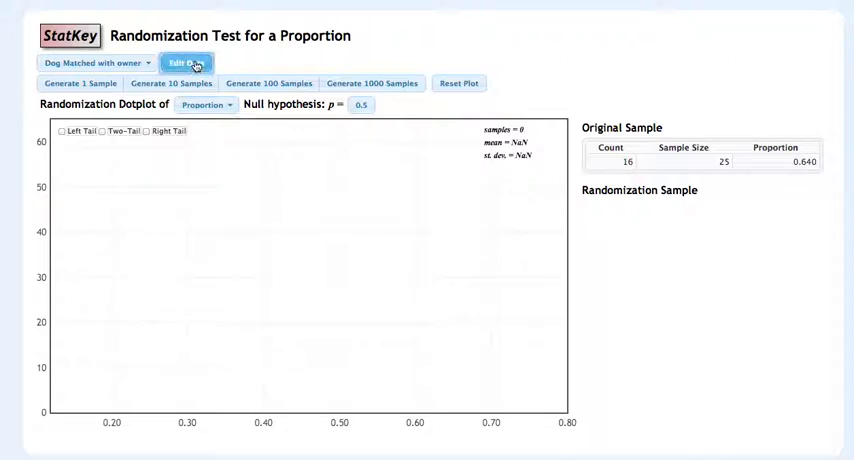
Edit the original sample to a count of 90 and a sample size of 150.
{"action": "left_click", "coordinate": [185, 62]}
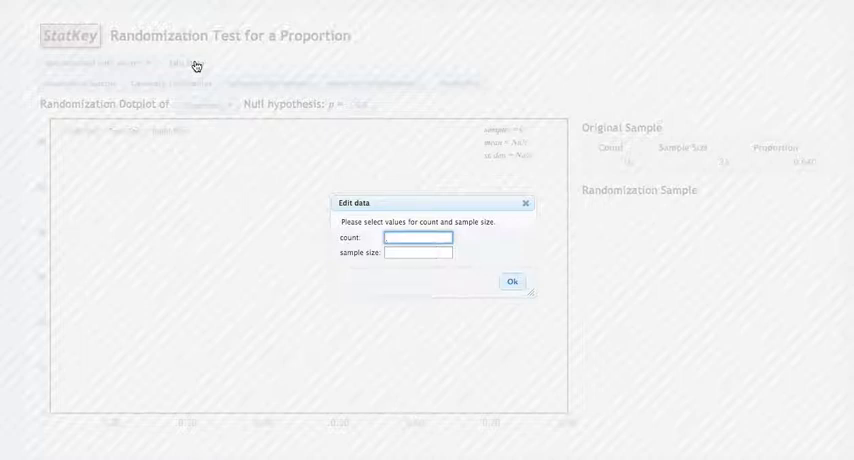
{"action": "type", "text": "90"}
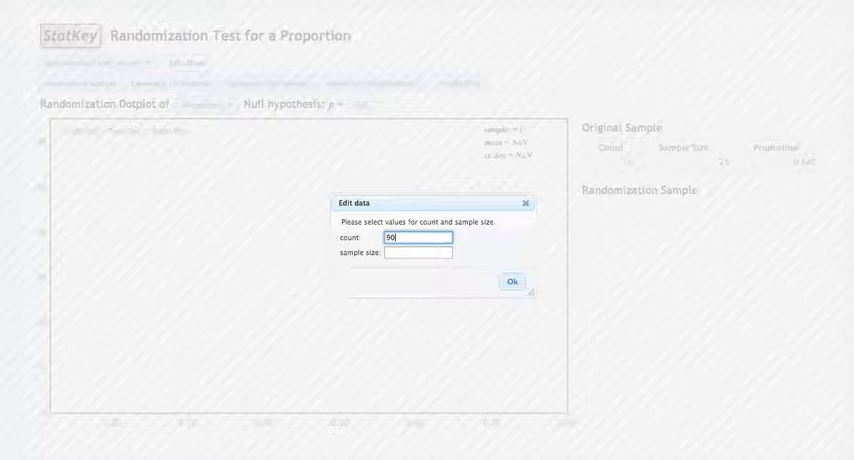
{"action": "left_click", "coordinate": [417, 251]}
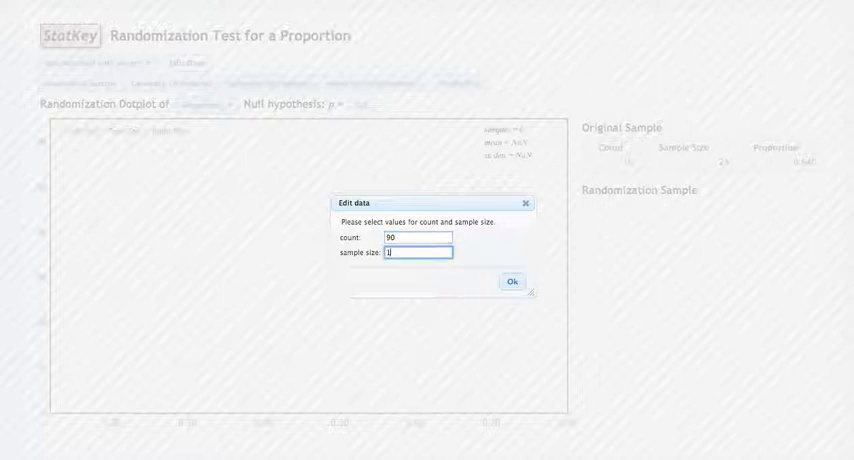
{"action": "type", "text": "150"}
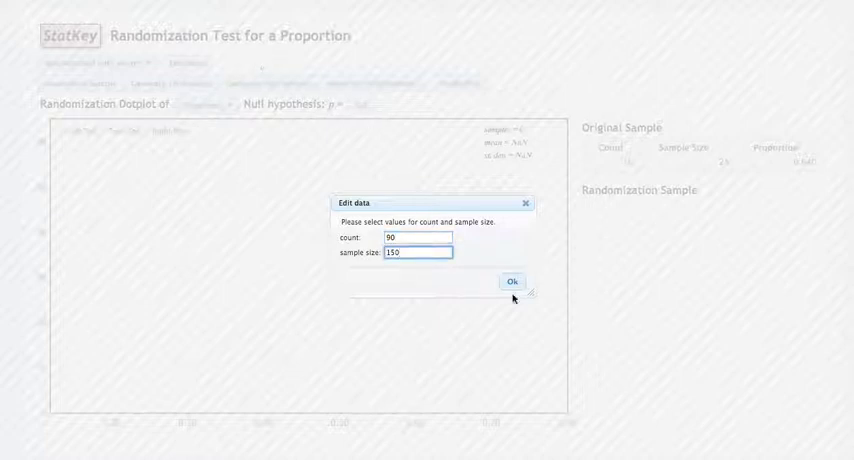
{"action": "left_click", "coordinate": [512, 281]}
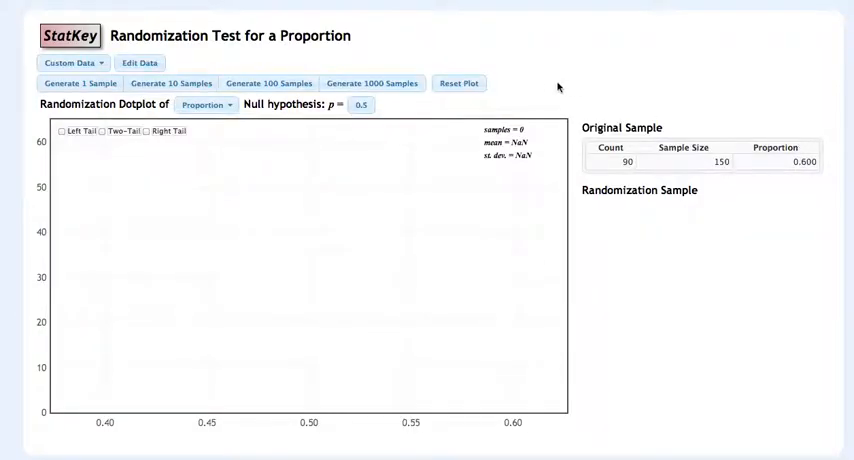
{"action": "left_click", "coordinate": [360, 105]}
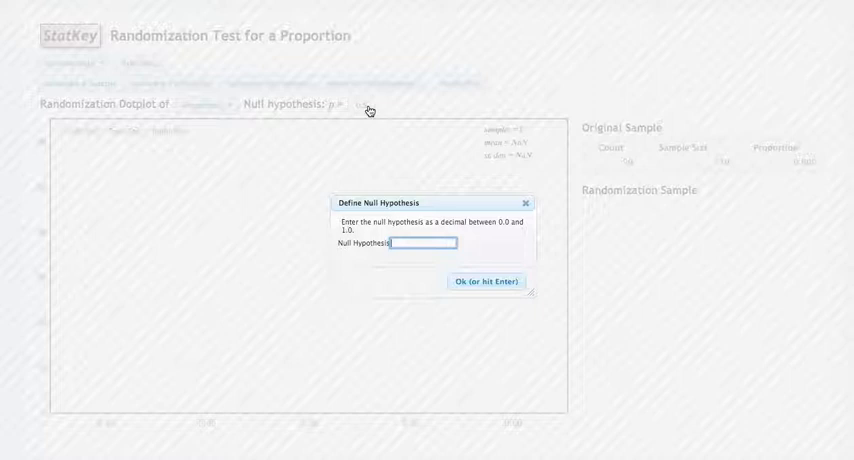
{"action": "type", "text": "5"}
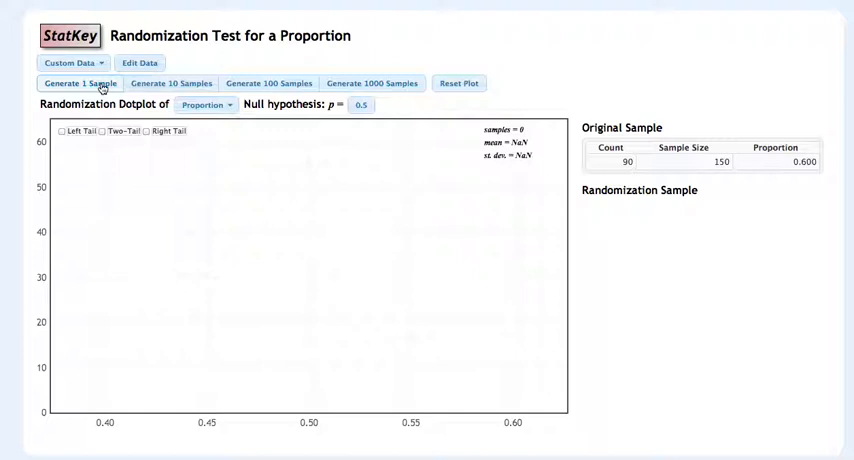
Generate seven single randomization samples, then add 1000 samples at once.
{"action": "left_click", "coordinate": [79, 83]}
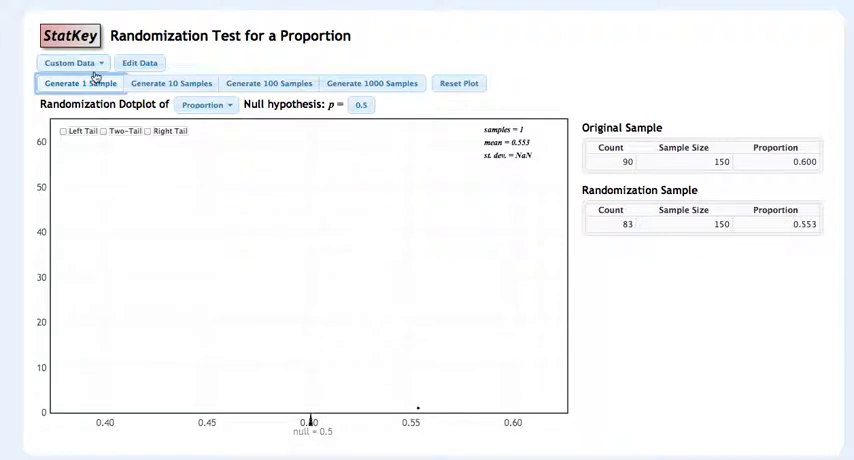
{"action": "left_click", "coordinate": [80, 83]}
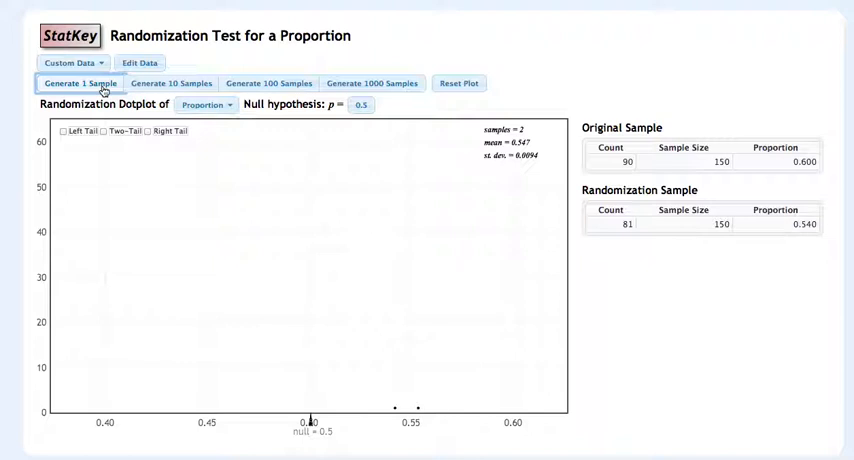
{"action": "left_click", "coordinate": [80, 83]}
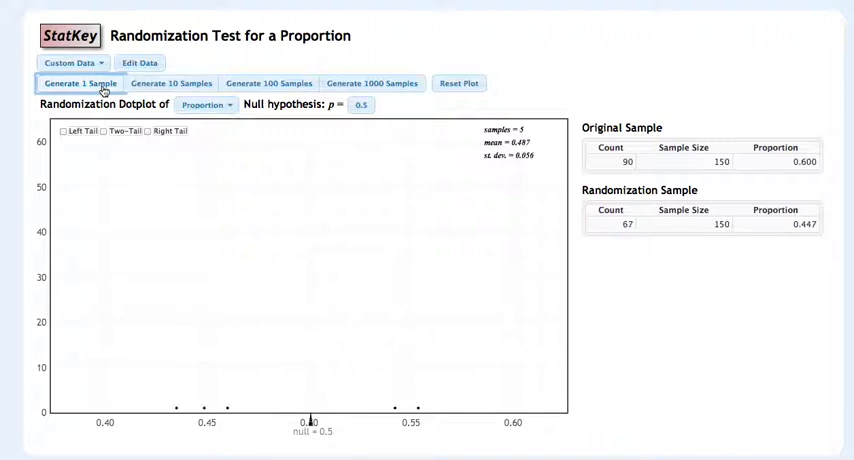
{"action": "left_click", "coordinate": [80, 83]}
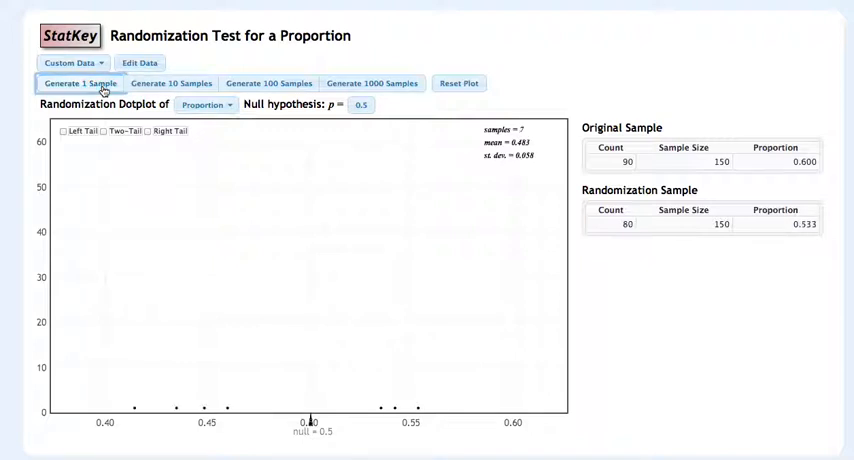
{"action": "left_click", "coordinate": [80, 83]}
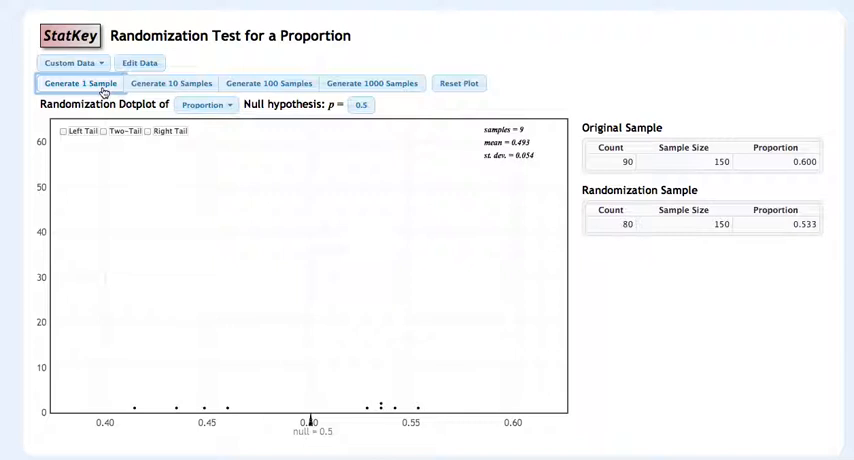
{"action": "left_click", "coordinate": [79, 83]}
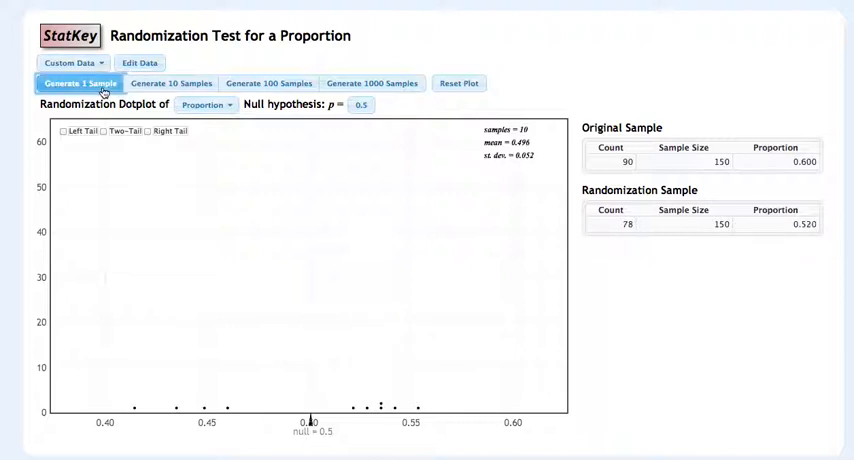
{"action": "left_click", "coordinate": [79, 83]}
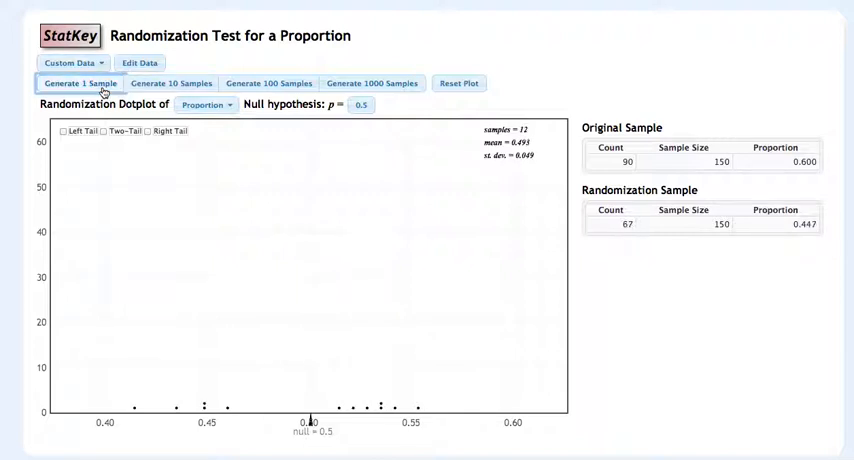
{"action": "mouse_move", "coordinate": [270, 96]}
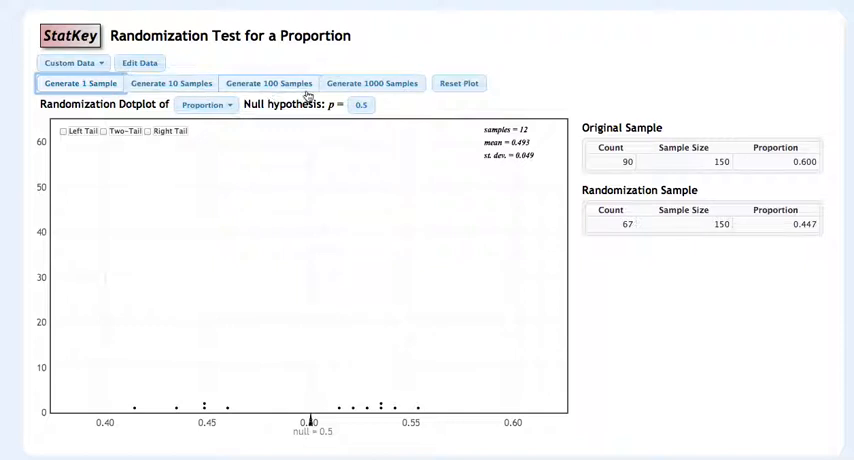
{"action": "left_click", "coordinate": [372, 83]}
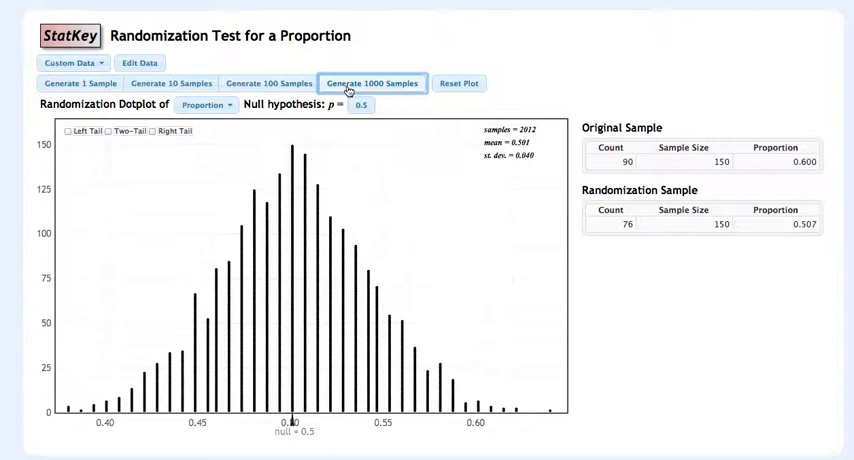
Add another 1000 randomization samples to the dotplot.
{"action": "left_click", "coordinate": [372, 83]}
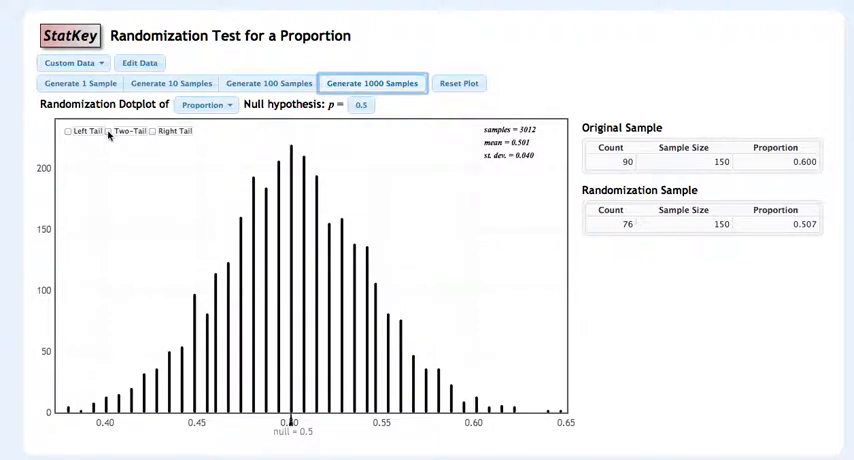
Add another 1000 samples and enable Two-Tail, with 0.025 tails beyond 0.420 and 0.580.
{"action": "left_click", "coordinate": [372, 83]}
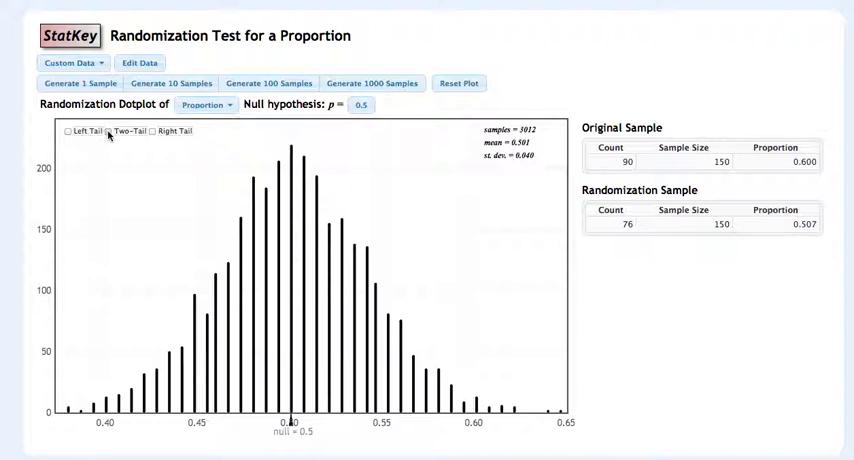
{"action": "left_click", "coordinate": [112, 131]}
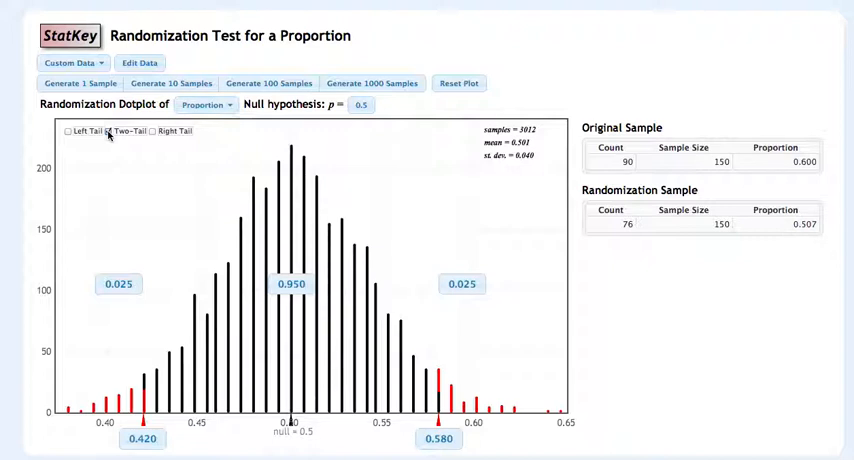
{"action": "left_click", "coordinate": [108, 131]}
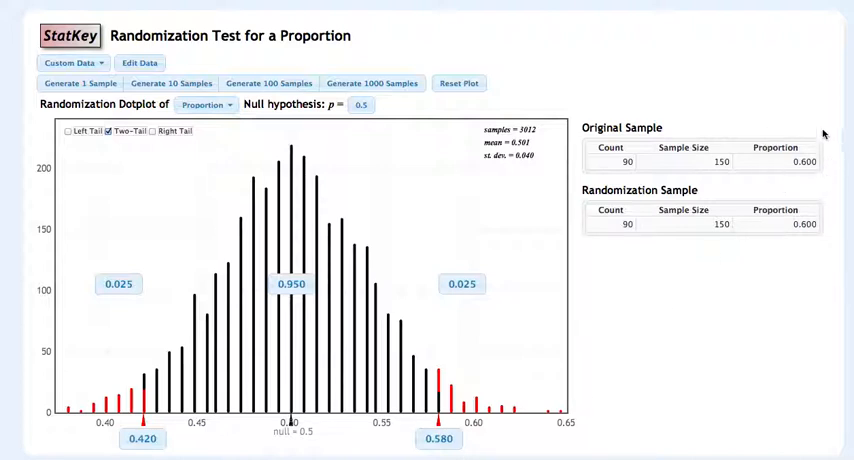
{"action": "mouse_move", "coordinate": [775, 167]}
{"action": "type", "text": ".6"}
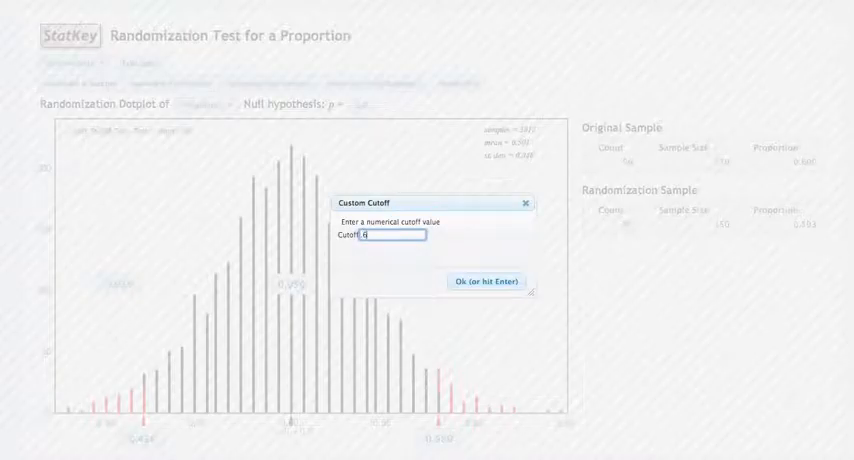
Confirm the custom cutoff of 0.600, leaving 0.0090 in each tail.
{"action": "left_click", "coordinate": [485, 283]}
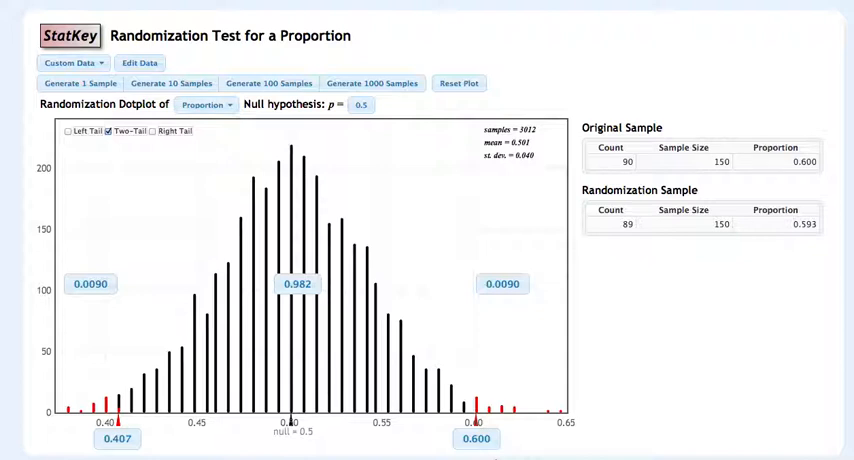
{"action": "mouse_move", "coordinate": [505, 284]}
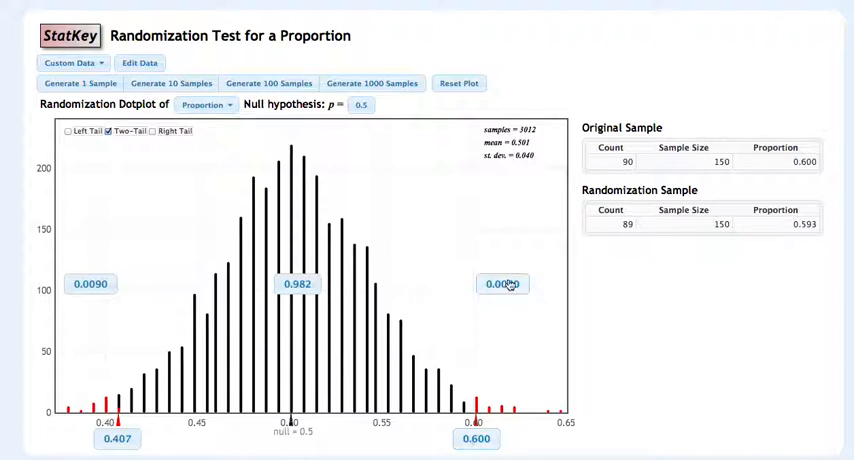